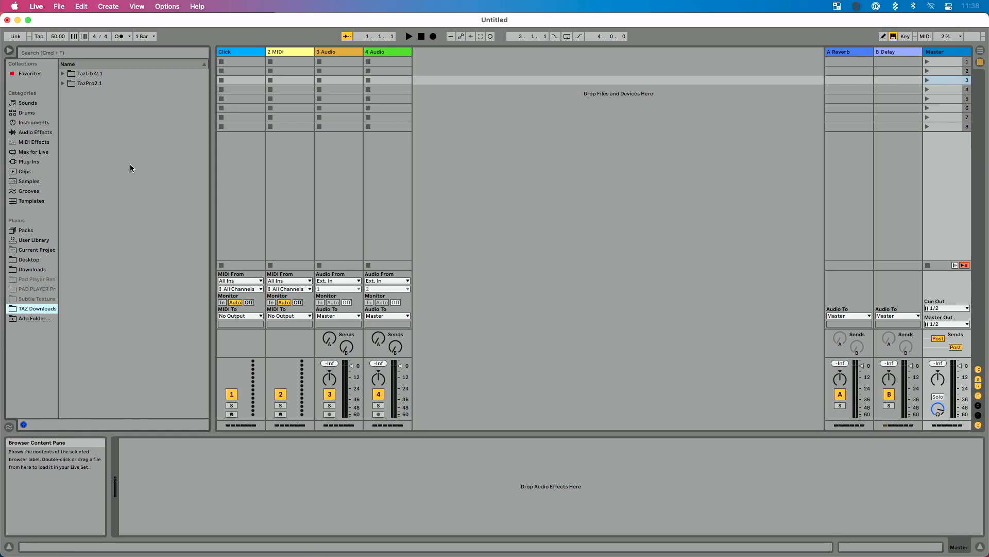
Step: Browse the TAZ Downloads folder, starting and then cancelling an added browser folder
{"action": "left_click", "coordinate": [37, 309]}
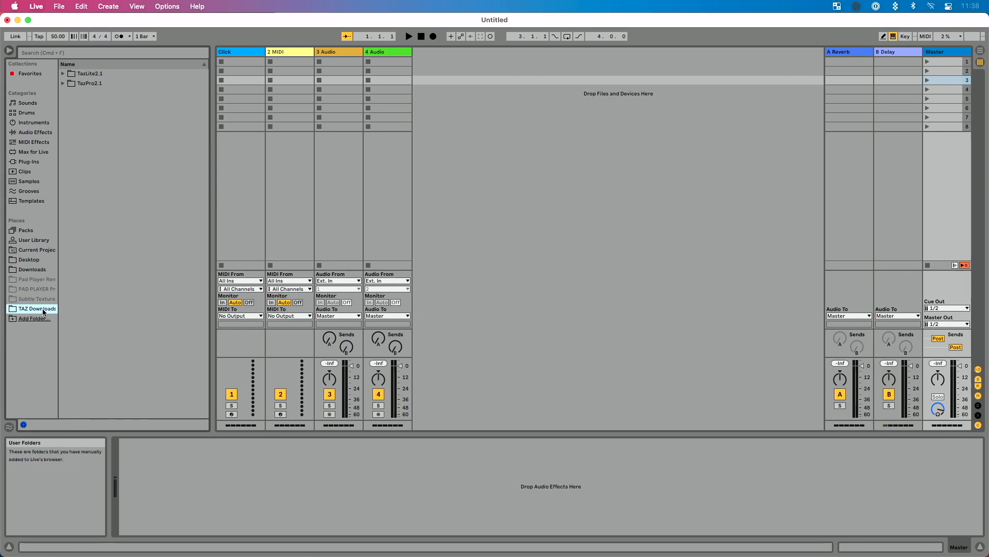
{"action": "mouse_move", "coordinate": [32, 321]}
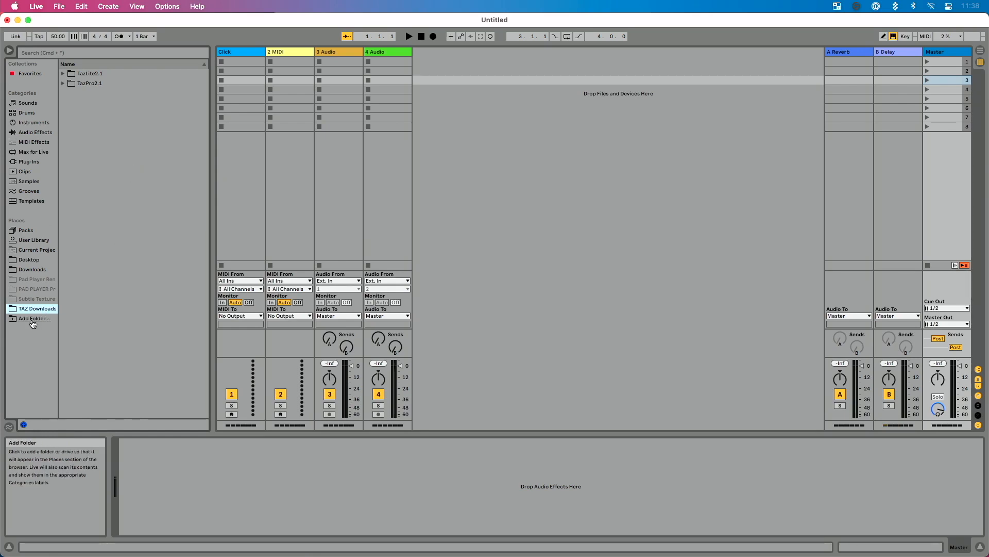
{"action": "left_click", "coordinate": [34, 318]}
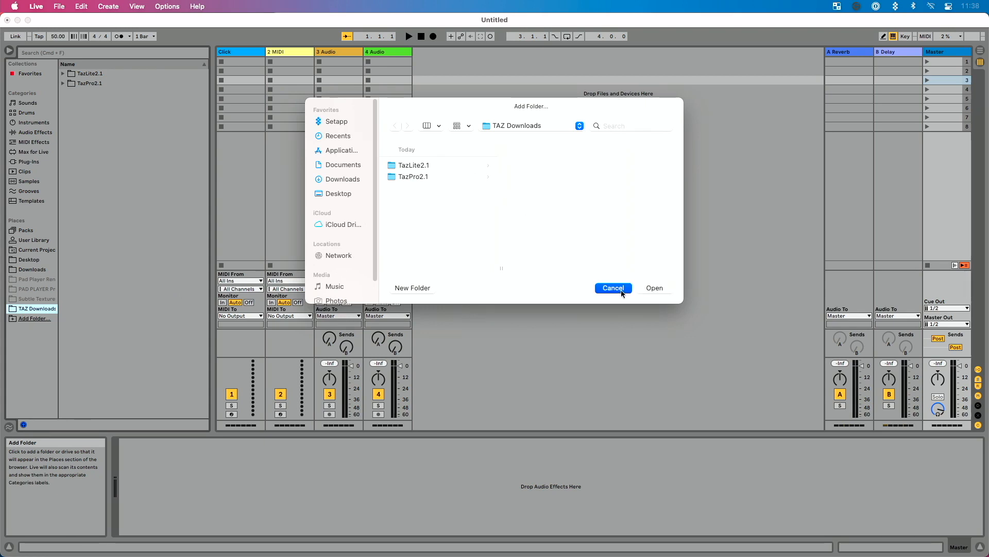
{"action": "left_click", "coordinate": [613, 287]}
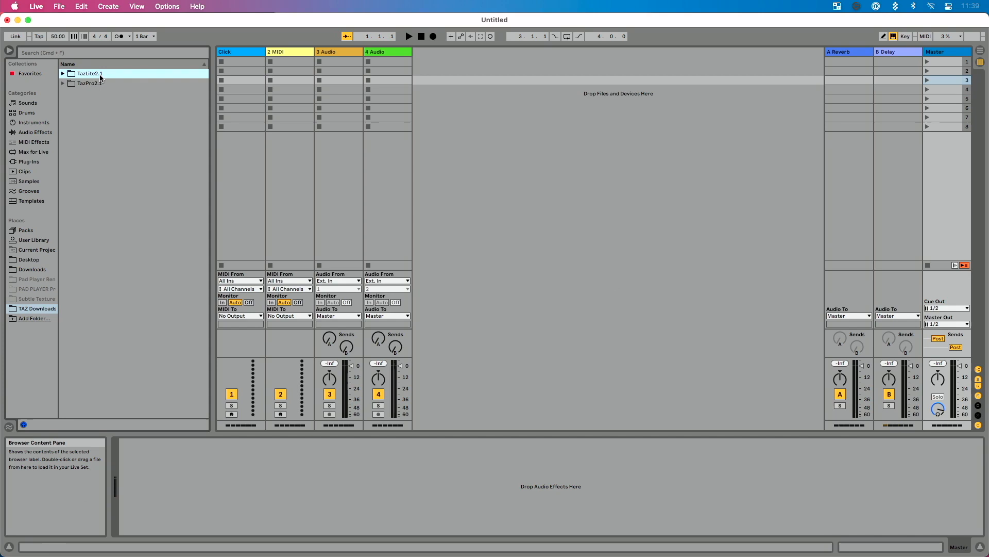
Step: Load Taz Lite.amxd from the TazLite2.1 folder onto the Master track
{"action": "left_click", "coordinate": [63, 74]}
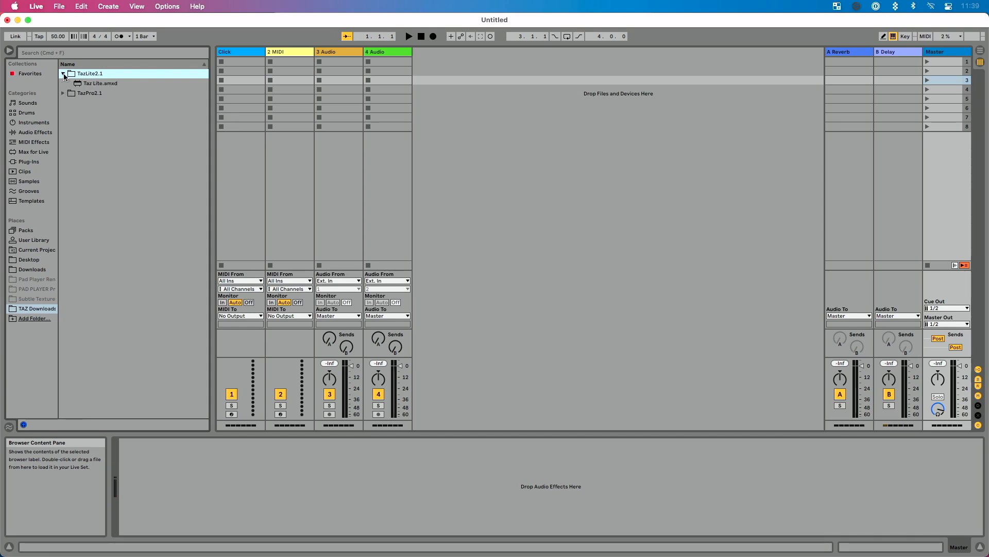
{"action": "left_click", "coordinate": [95, 83]}
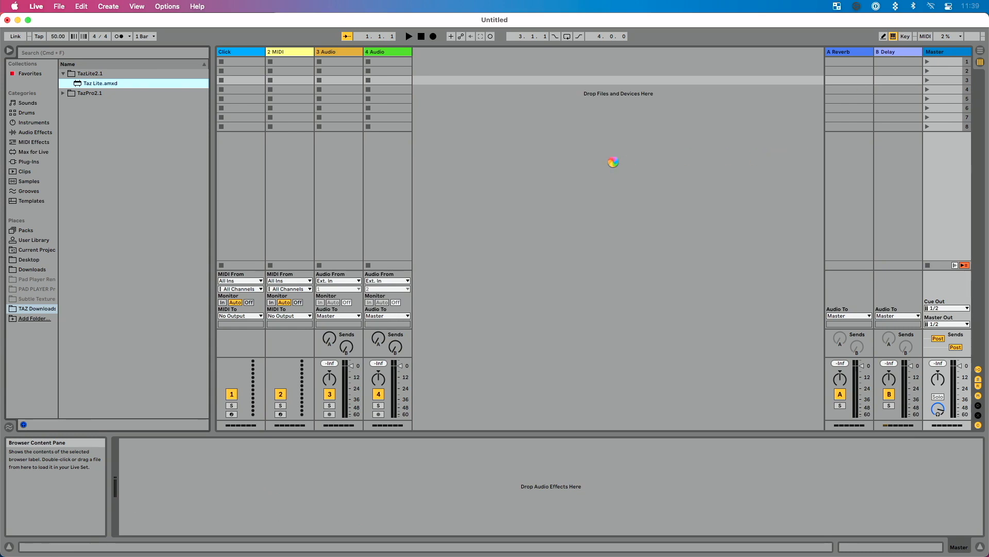
{"action": "double_click", "coordinate": [87, 83]}
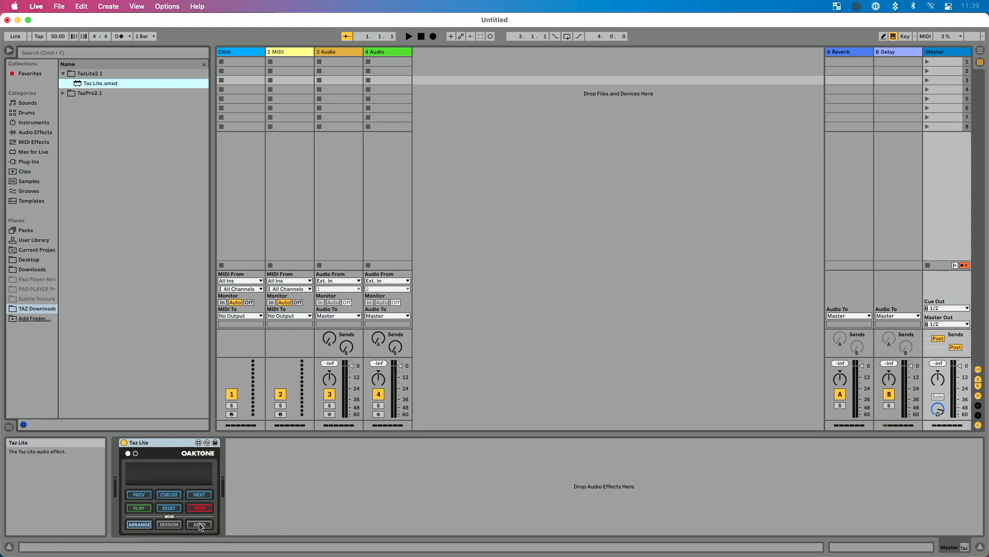
{"action": "mouse_move", "coordinate": [178, 525]}
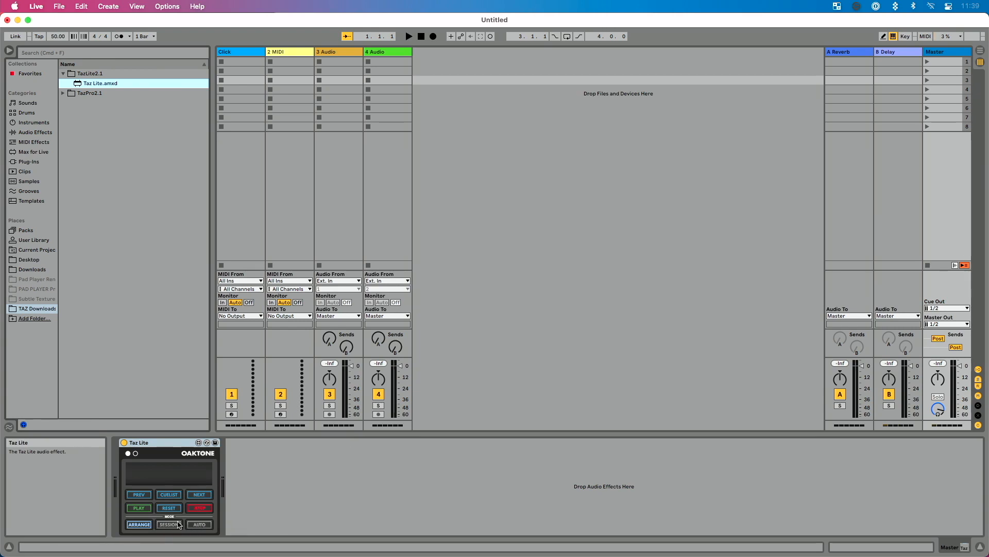
{"action": "left_click", "coordinate": [138, 524]}
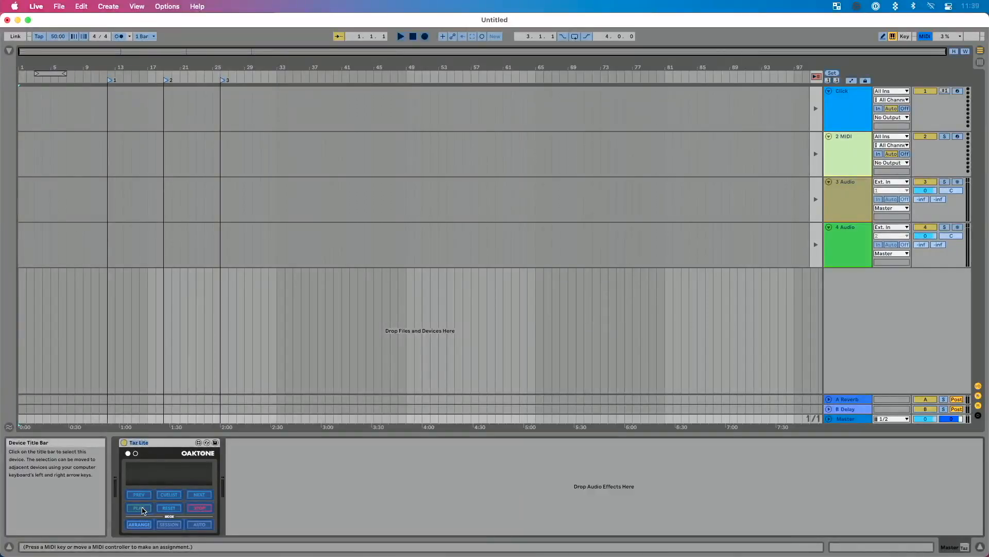
Step: Map Taz Lite's play, stop, next-cue and reset buttons to MIDI notes on channel 16
{"action": "left_click", "coordinate": [139, 507]}
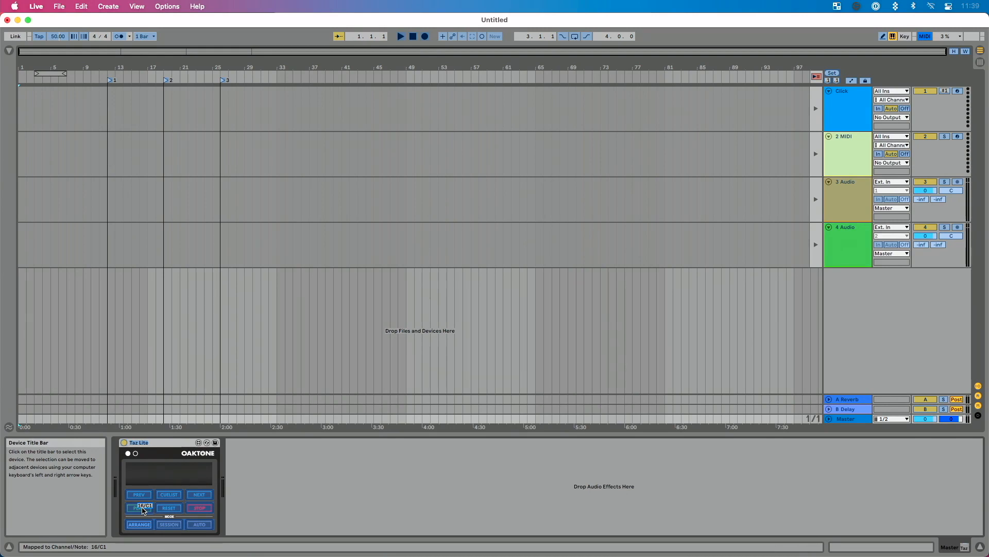
{"action": "mouse_move", "coordinate": [205, 512]}
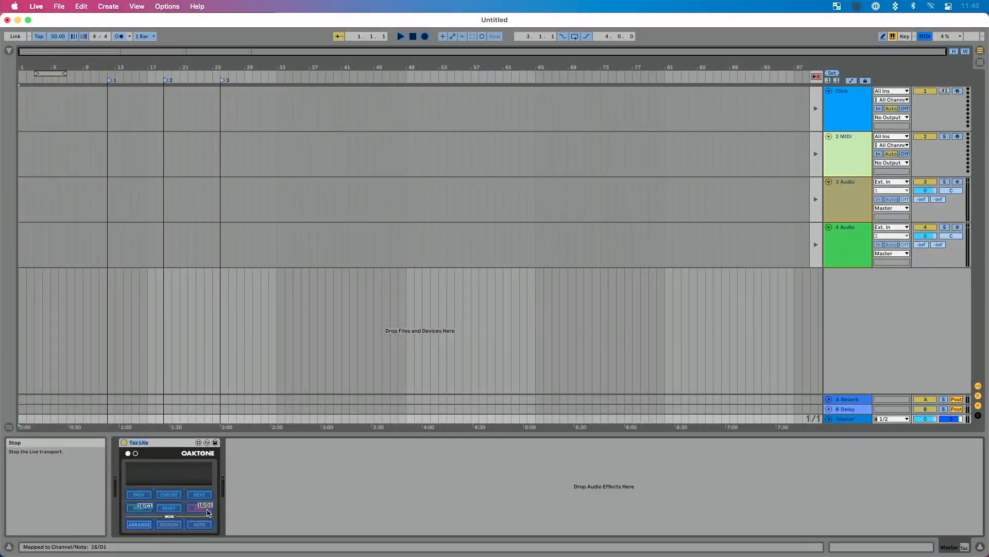
{"action": "left_click", "coordinate": [139, 494]}
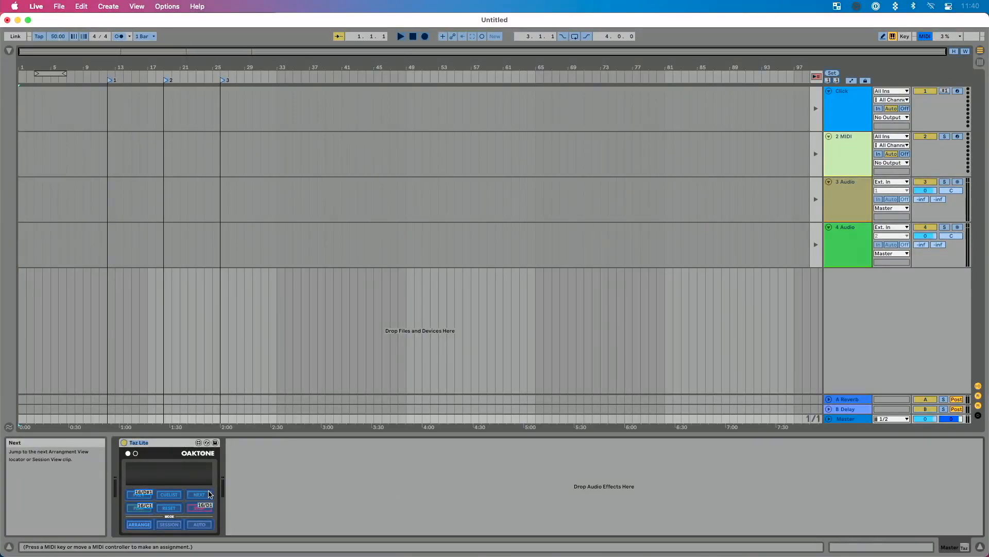
{"action": "left_click", "coordinate": [199, 493]}
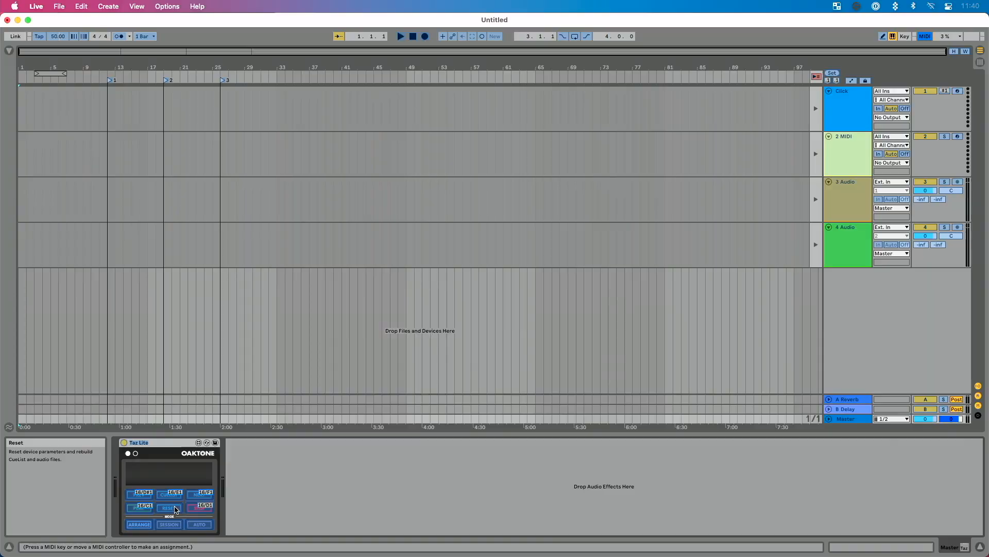
{"action": "left_click", "coordinate": [172, 508]}
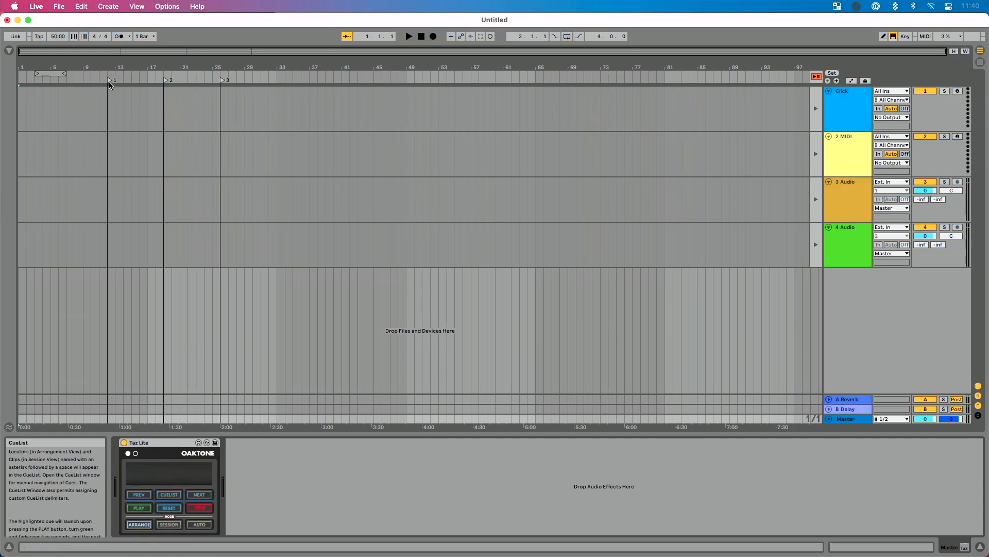
Step: Select the first locator and show Taz Lite's CueList window, still empty
{"action": "left_click", "coordinate": [108, 85]}
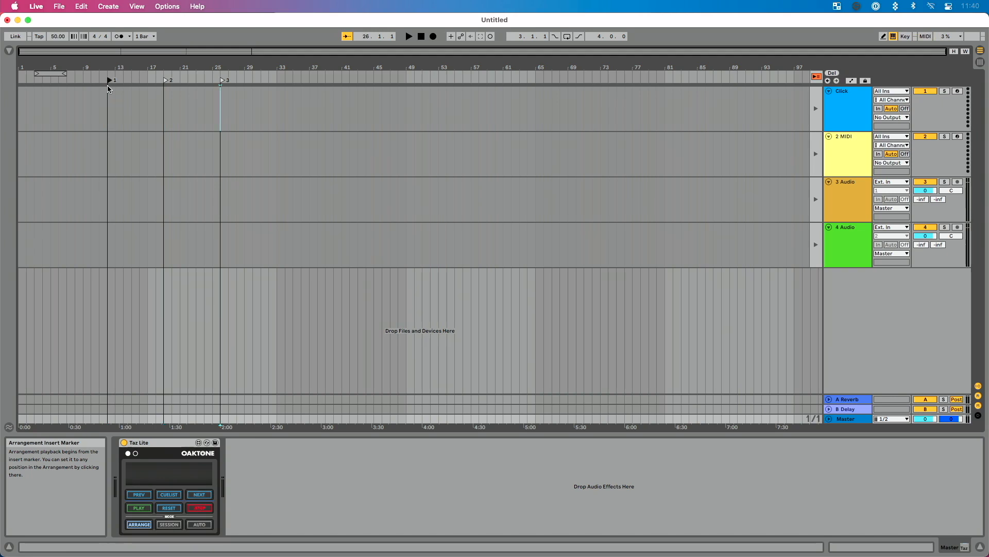
{"action": "left_click", "coordinate": [107, 87]}
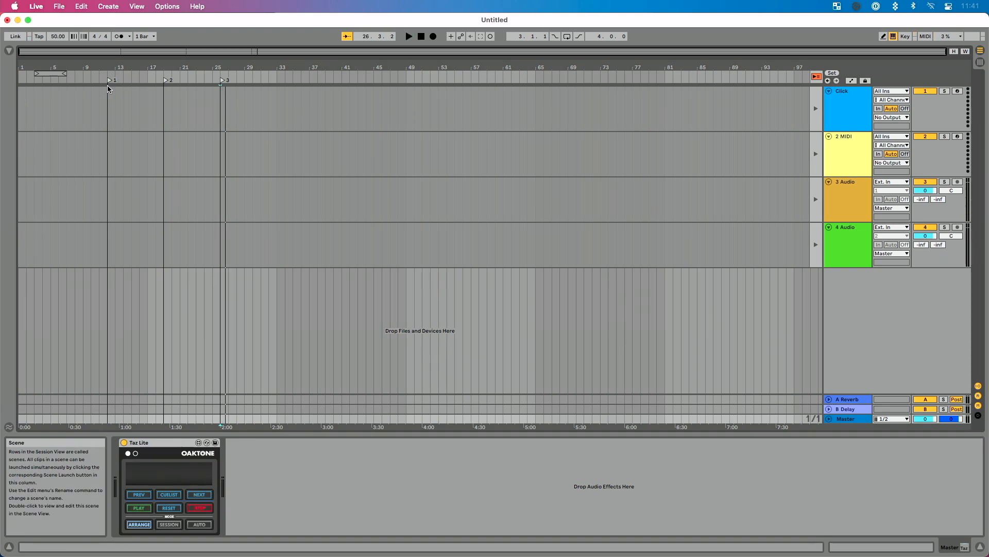
{"action": "left_click", "coordinate": [168, 494]}
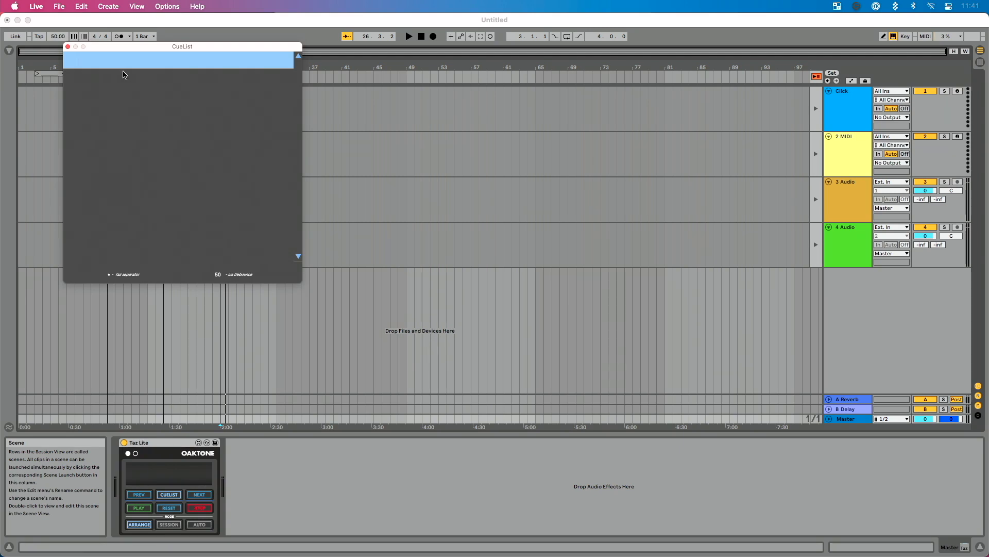
Step: Move the CueList window aside and rename the locators '* Song 1', '* Song 2', '* Song 3'
{"action": "left_click_drag", "start_coordinate": [182, 46], "coordinate": [523, 67]}
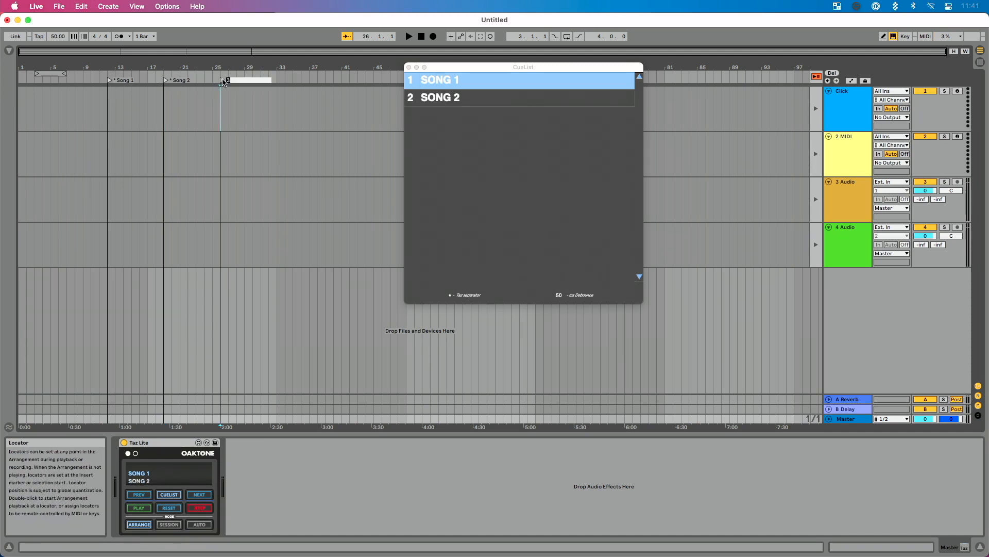
{"action": "type", "text": "Song"}
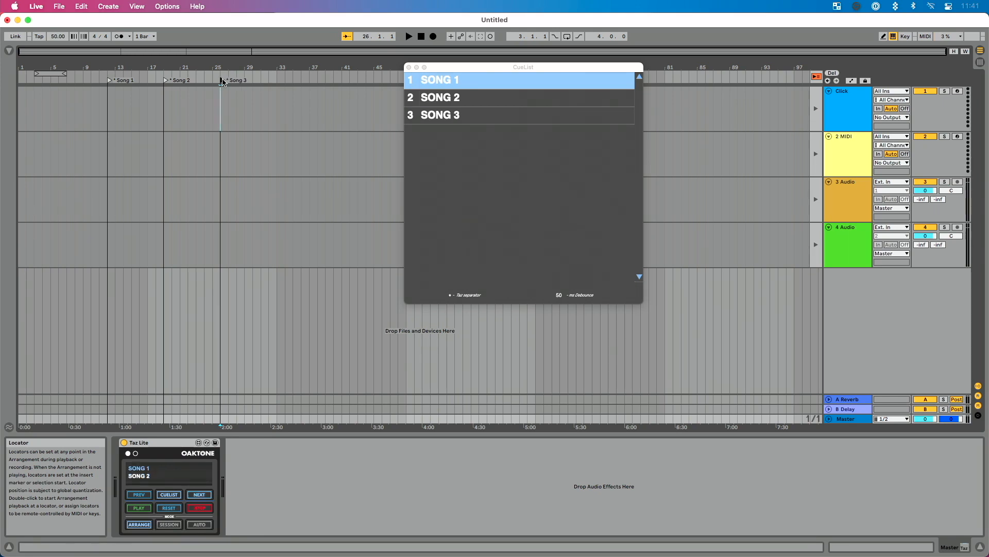
{"action": "left_click", "coordinate": [440, 98]}
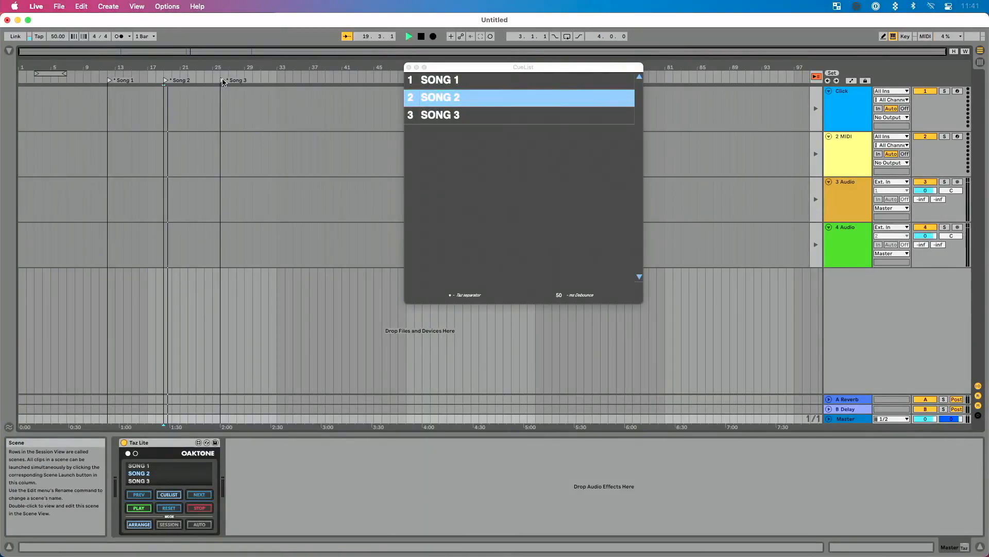
Step: Start playback from the Song 2 cue, then close the CueList window
{"action": "left_click", "coordinate": [465, 115]}
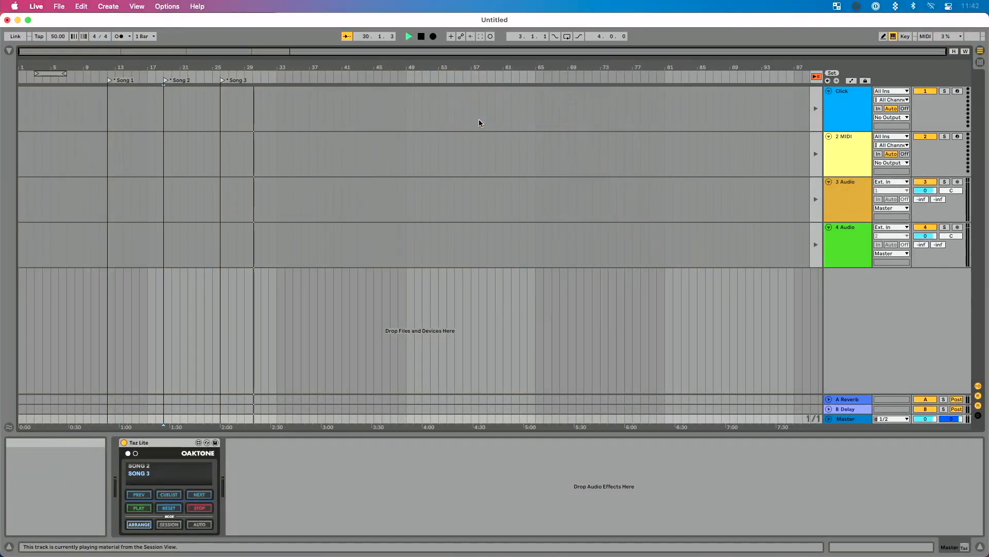
{"action": "left_click", "coordinate": [168, 494]}
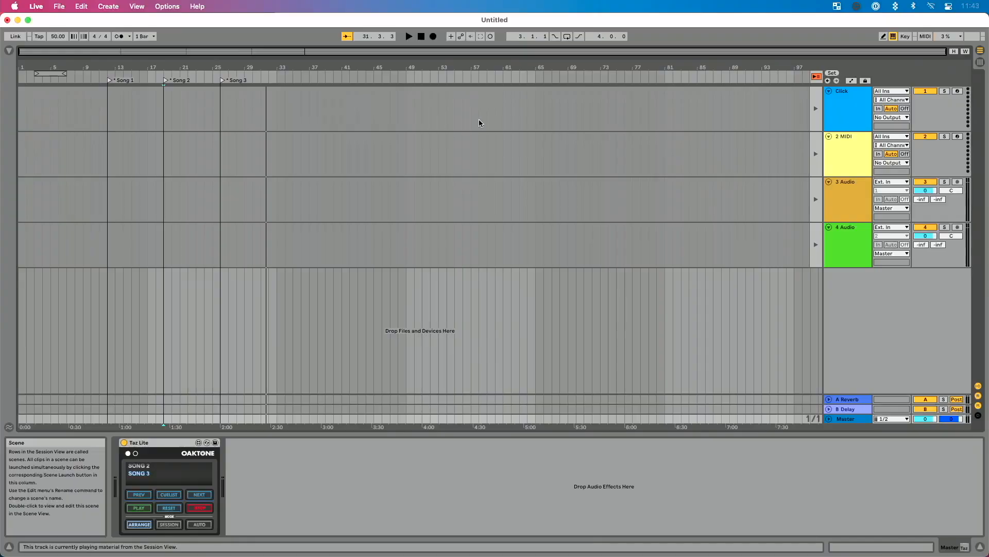
Step: Load Taz Pro from TazPro2.1 onto the Master and show all MIDI mappings
{"action": "left_click", "coordinate": [7, 52]}
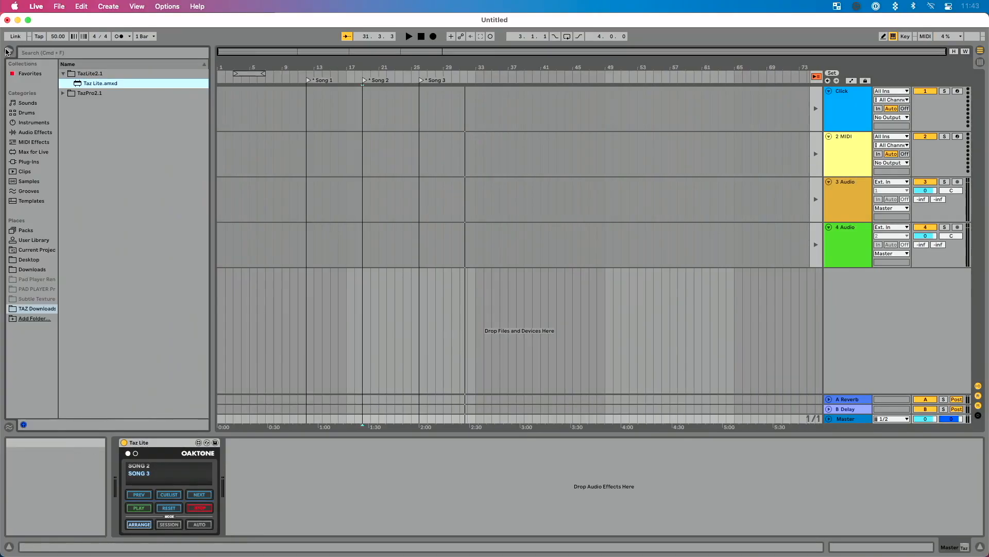
{"action": "mouse_move", "coordinate": [180, 448]}
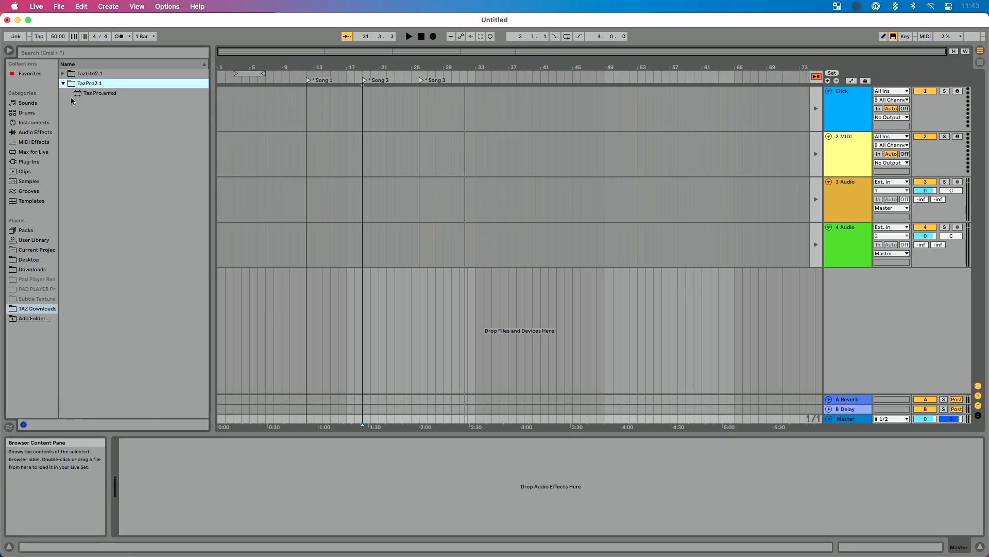
{"action": "left_click", "coordinate": [100, 93]}
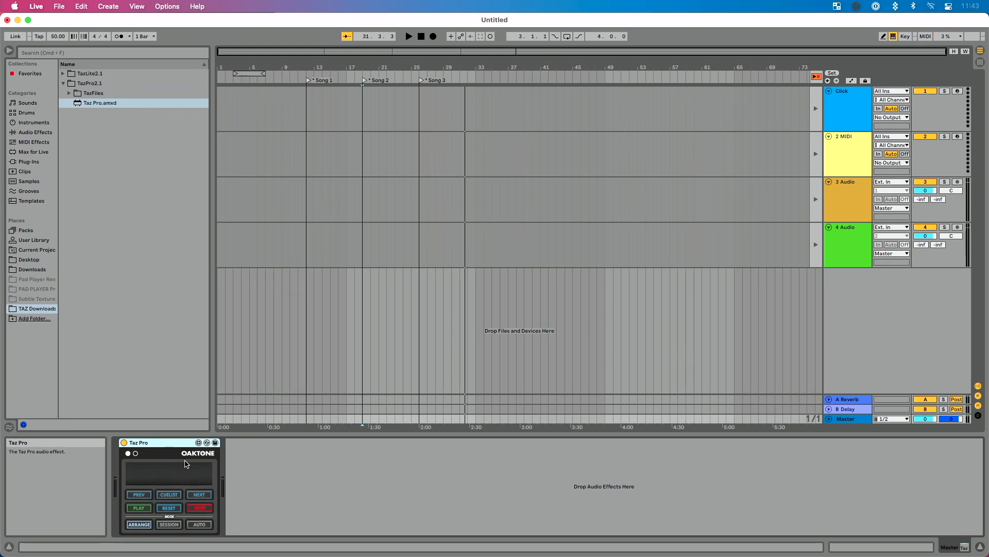
{"action": "mouse_move", "coordinate": [160, 476]}
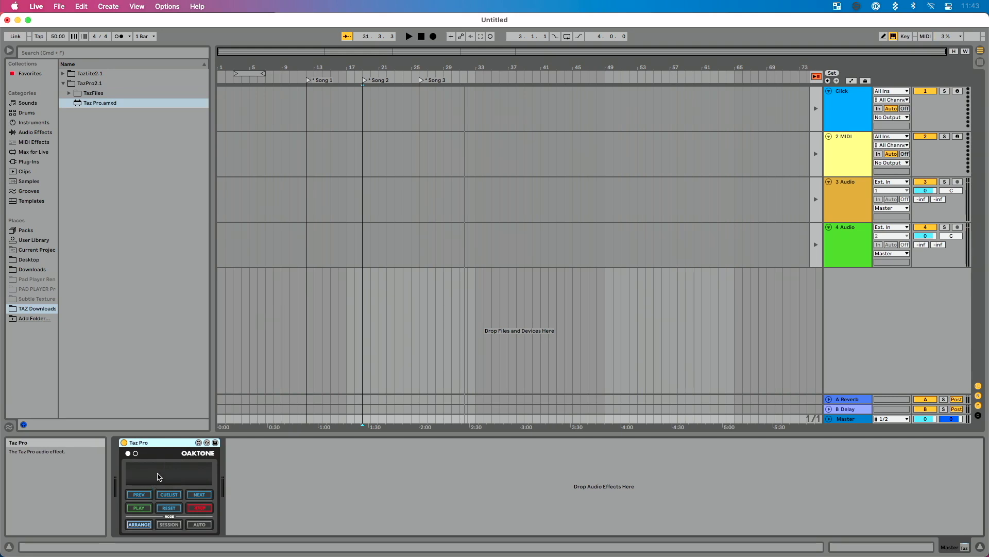
{"action": "left_click", "coordinate": [924, 36]}
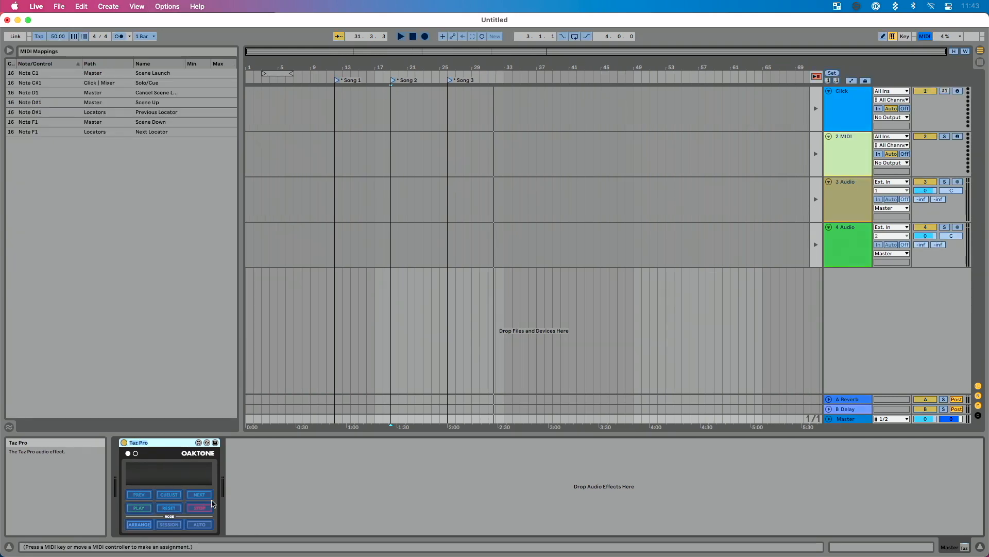